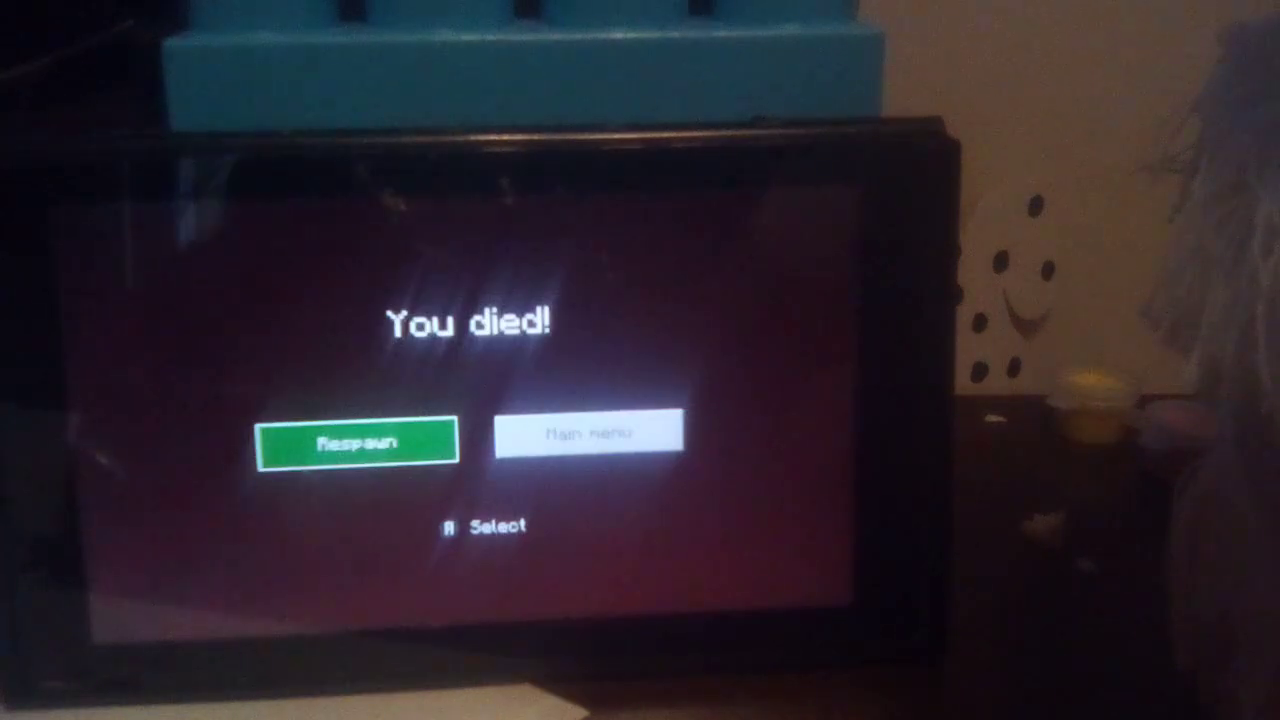
{"action": "left_click", "coordinate": [356, 442]}
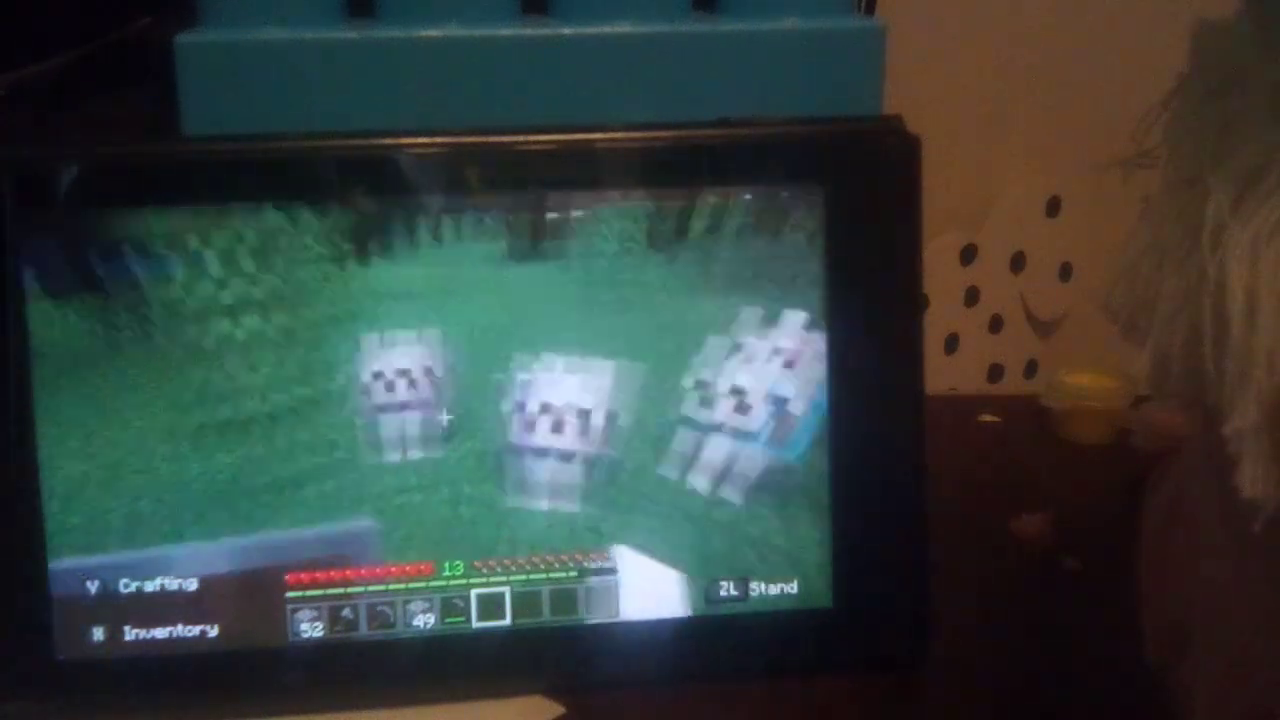
{"action": "key", "text": "E"}
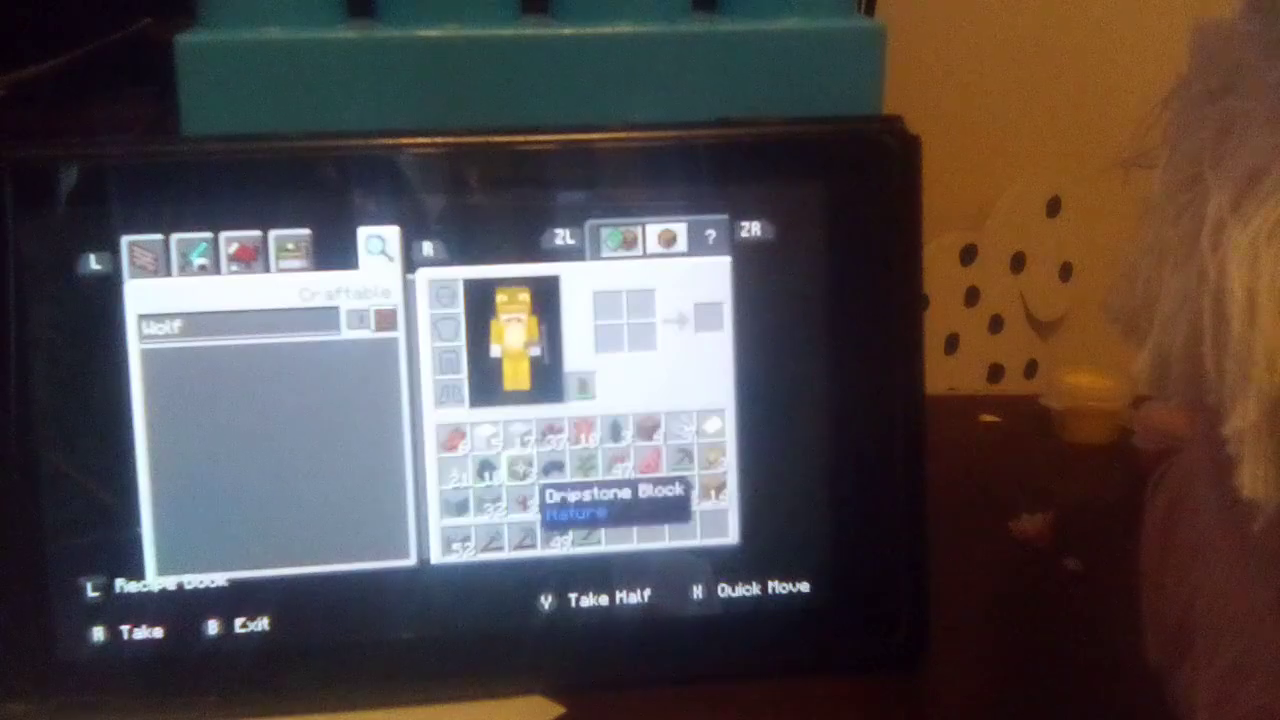